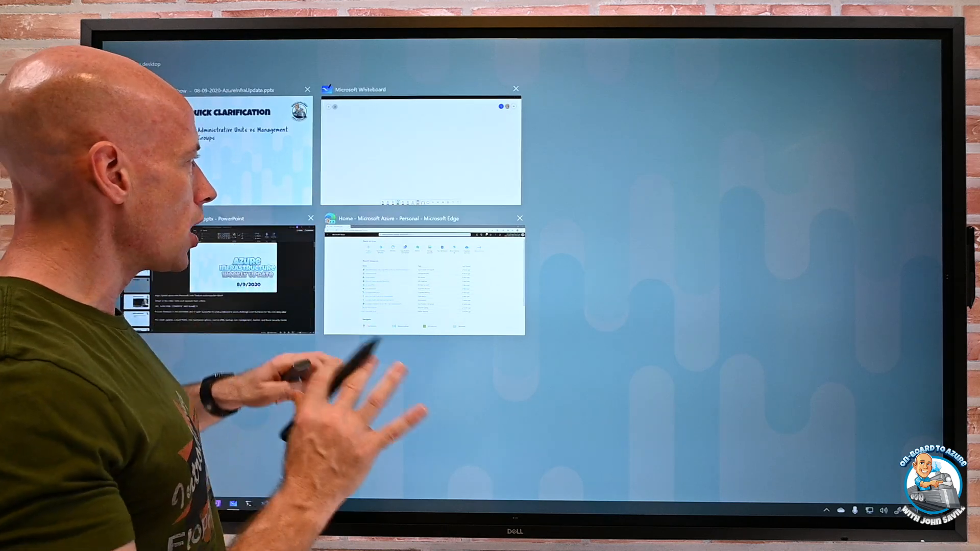
Switch to the Microsoft Whiteboard window from Task View
click(419, 150)
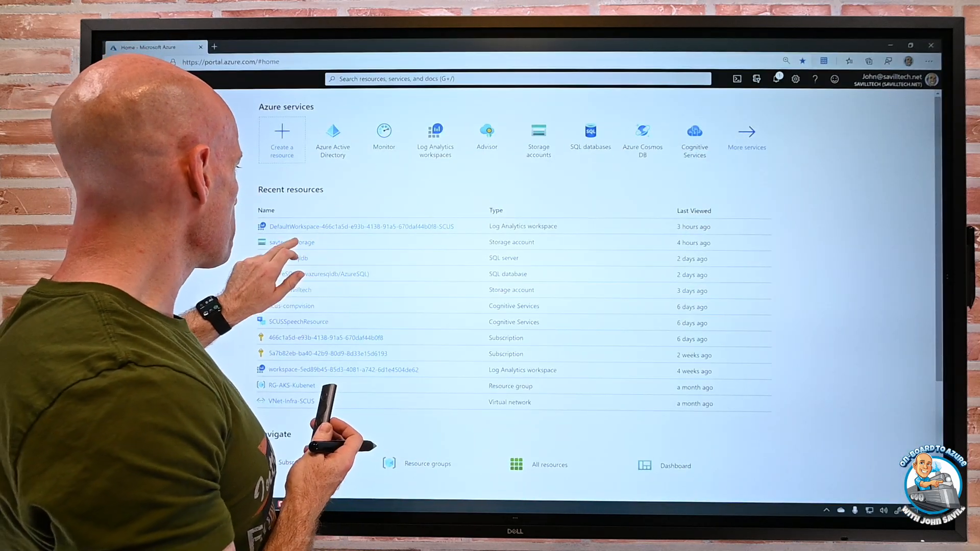
Open the data1 file share in the savtechtfstorage storage account
click(290, 241)
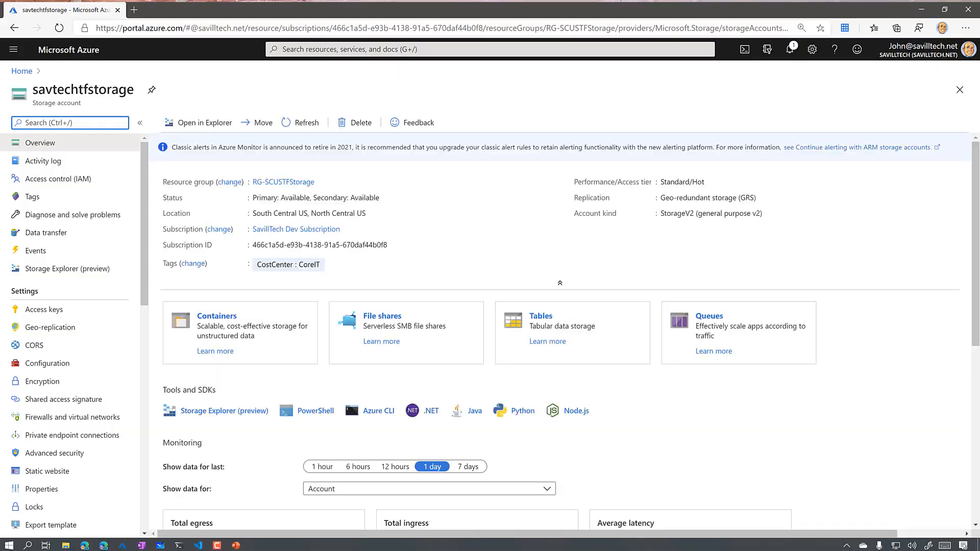
scroll(down, 3)
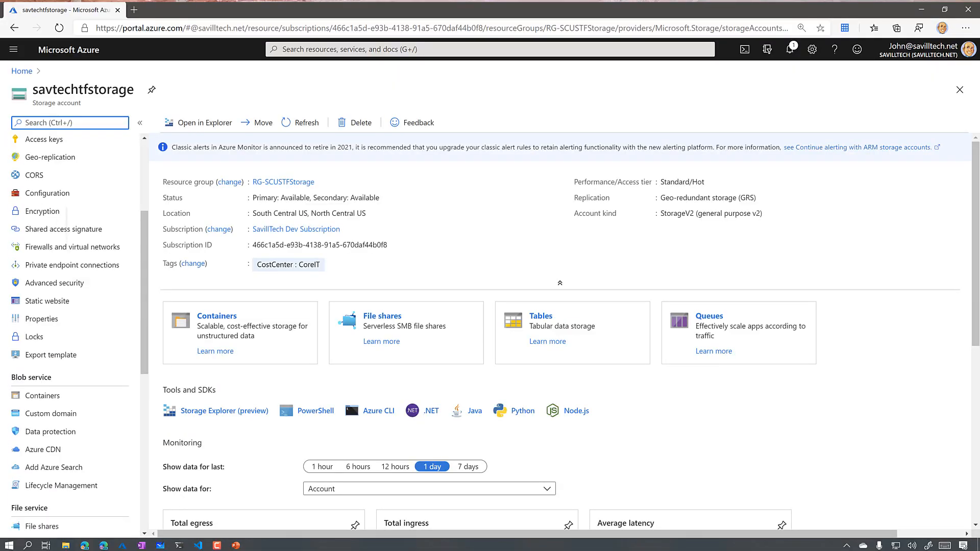
click(42, 526)
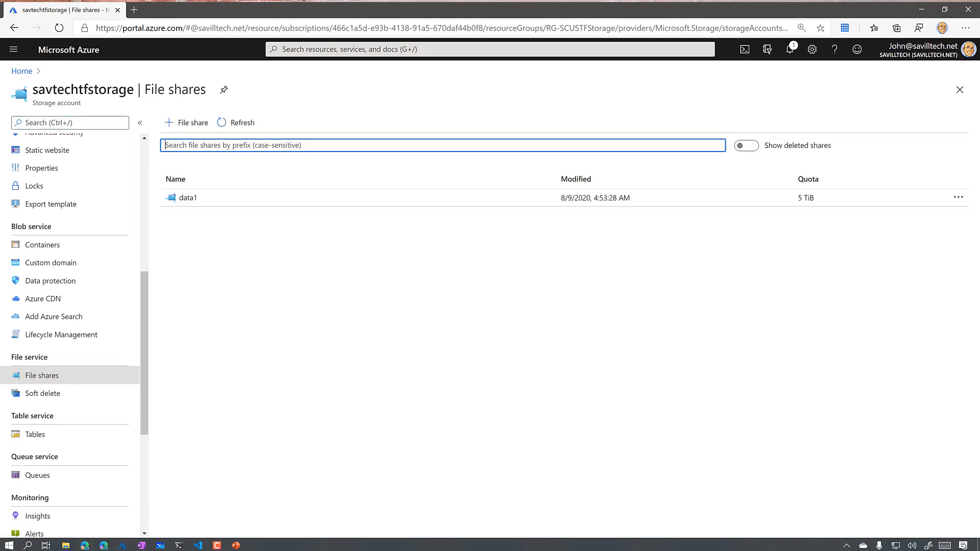
click(189, 197)
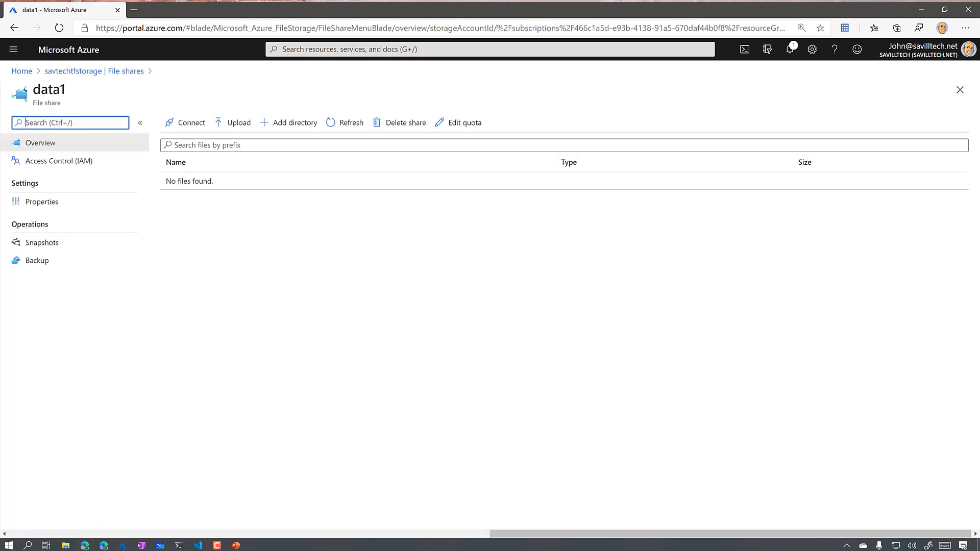
Open Backup for data1, return to its overview, then reopen Backup
click(37, 260)
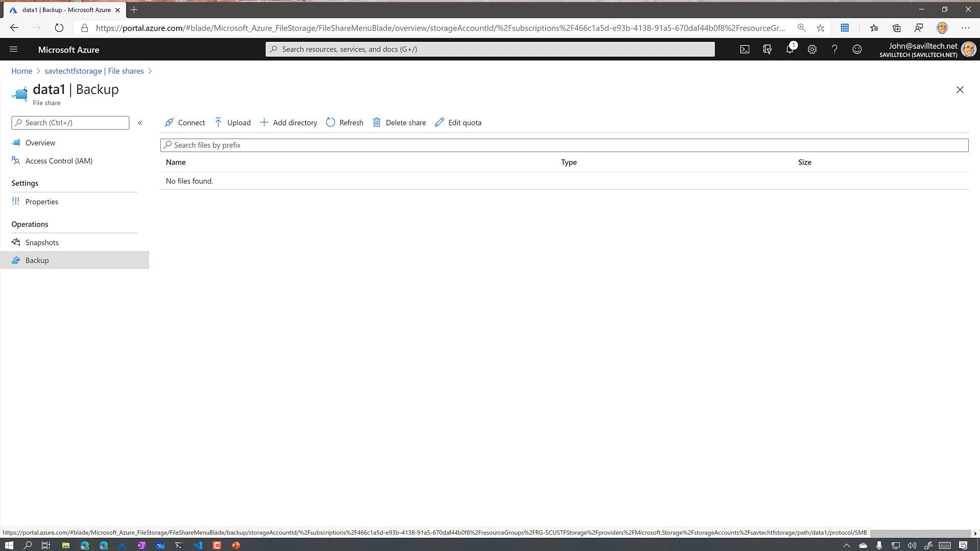
click(39, 142)
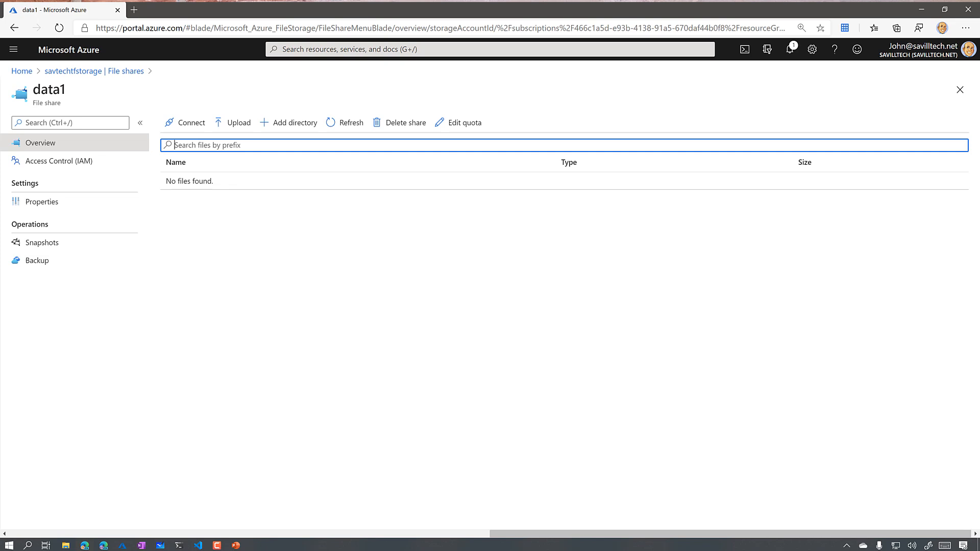
click(37, 259)
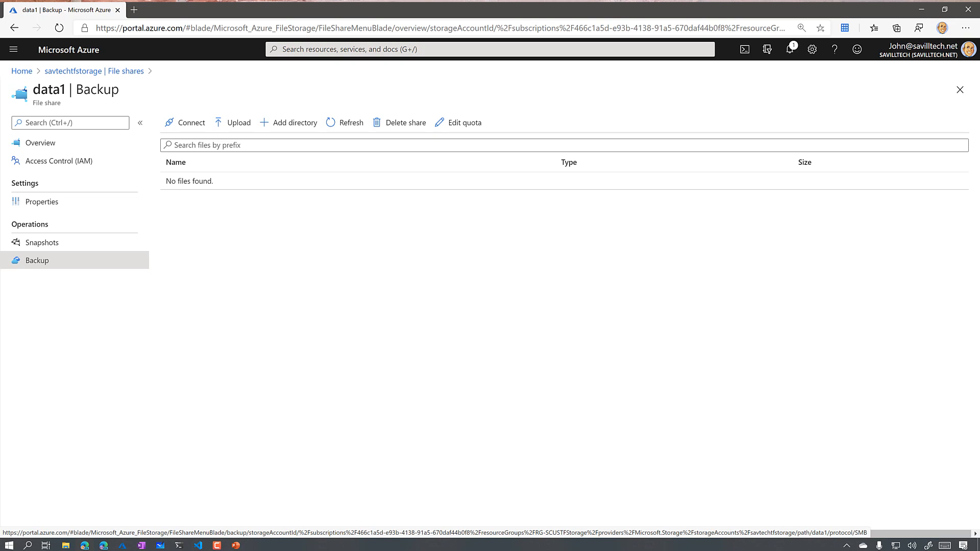
Enable weekly and monthly retention in DailyPolicy, then discard the unsaved edits
click(37, 259)
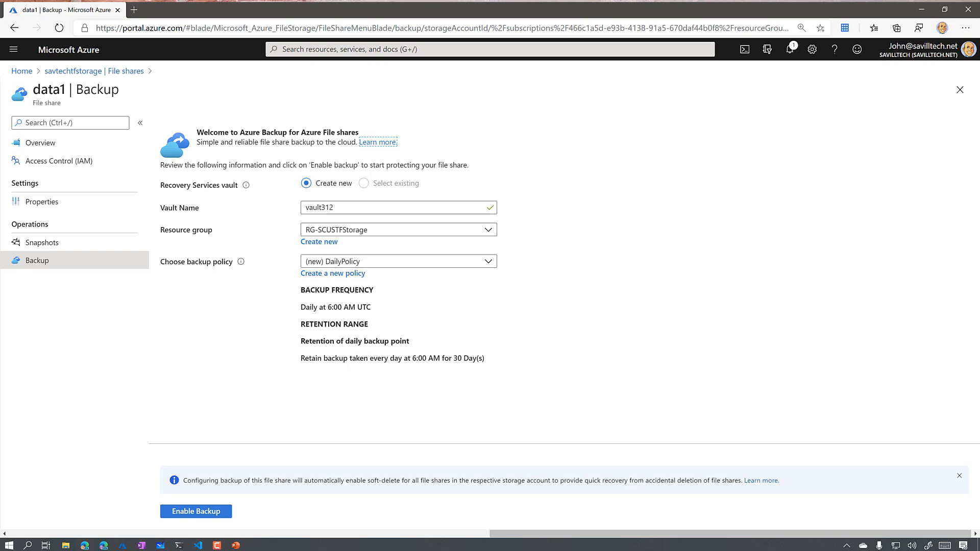
click(333, 273)
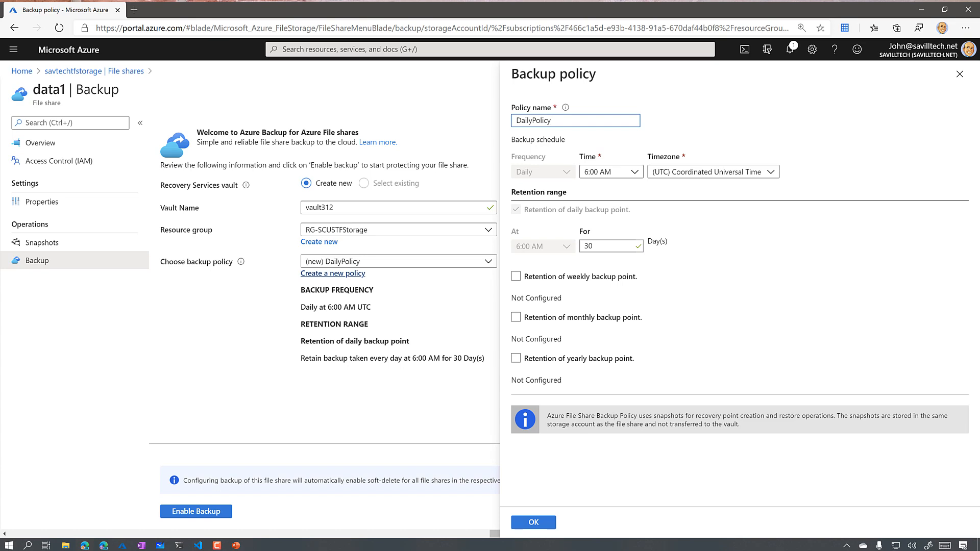
click(515, 276)
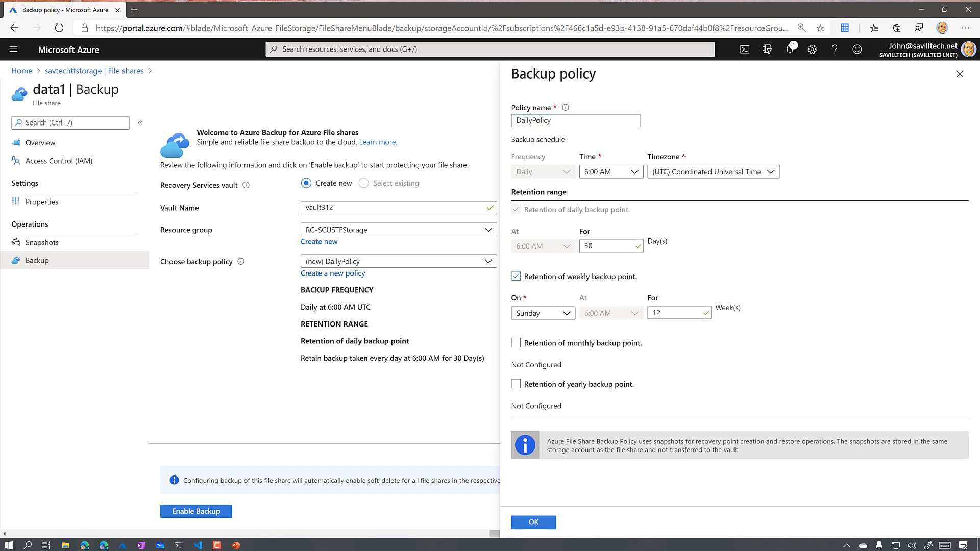
click(516, 343)
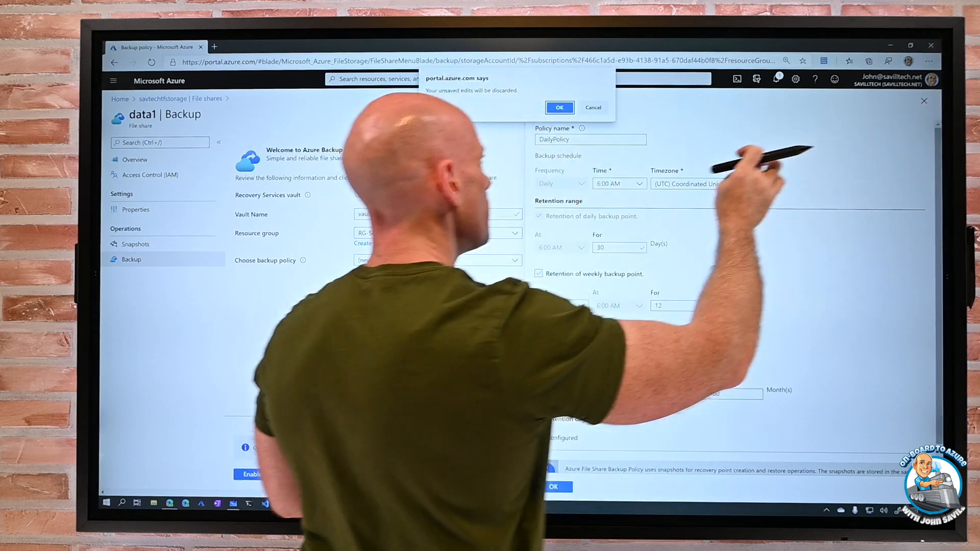
click(558, 108)
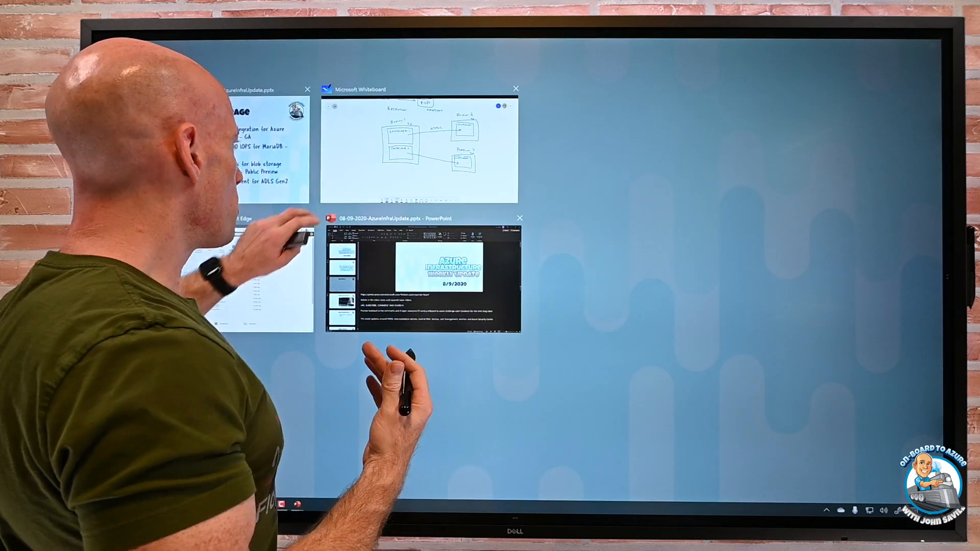
Switch from PowerPoint to the Whiteboard window with the boxed diagram
click(420, 150)
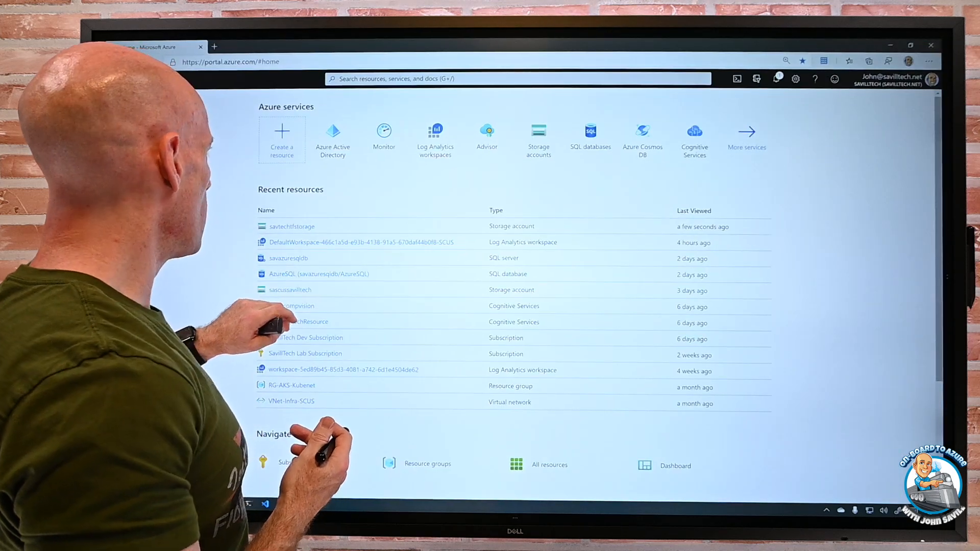
Open Azure Advisor and show all 20 recommendations
click(487, 131)
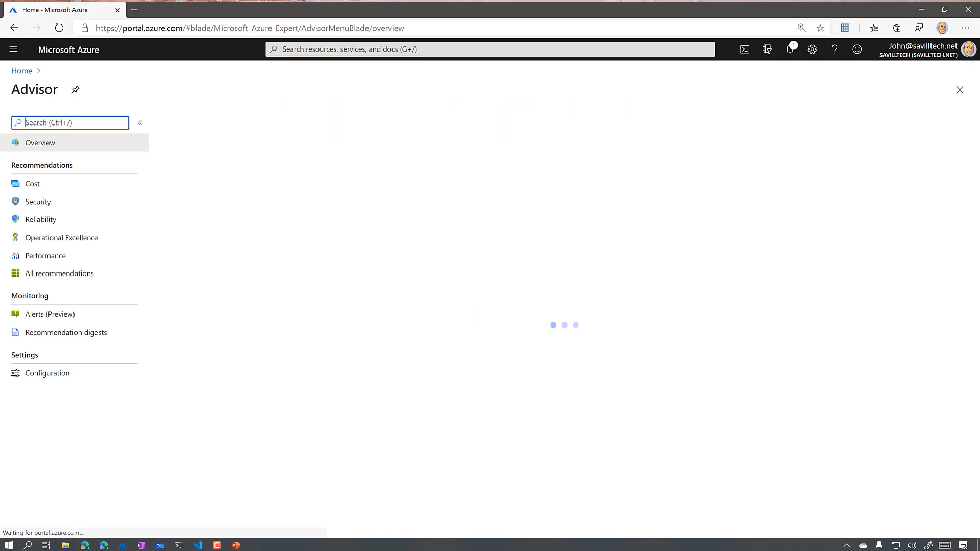
click(59, 273)
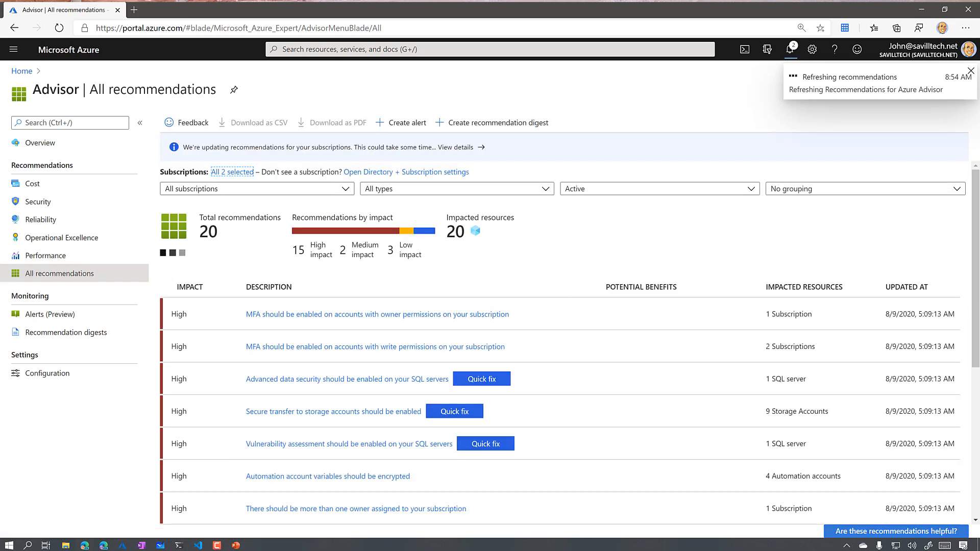
Open 'Secure transfer to storage accounts should be enabled' and select all nine unhealthy accounts
click(970, 71)
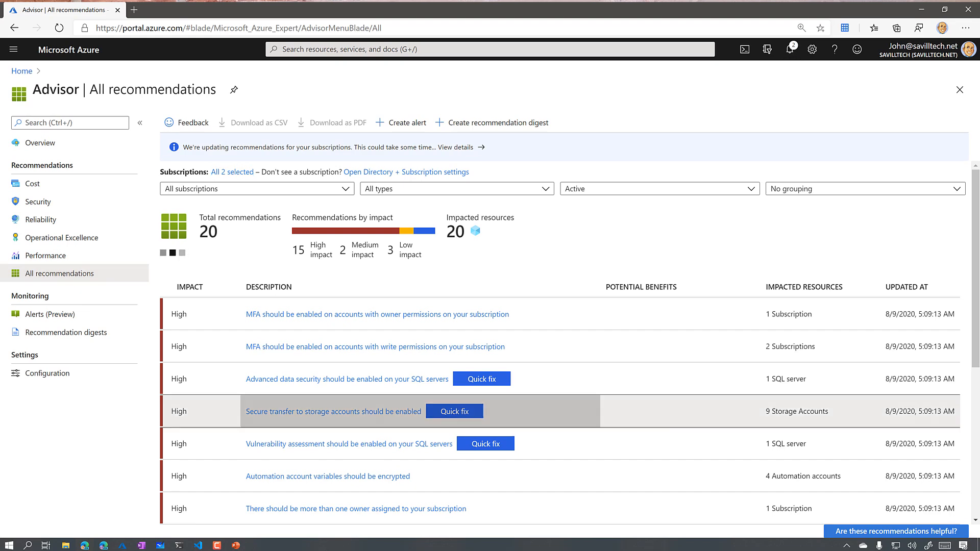
click(334, 411)
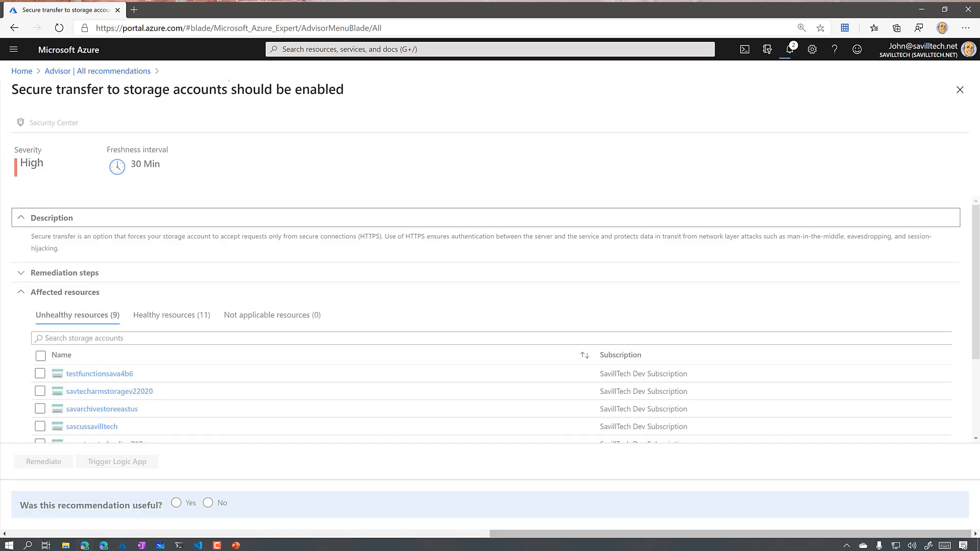
scroll(down, 3)
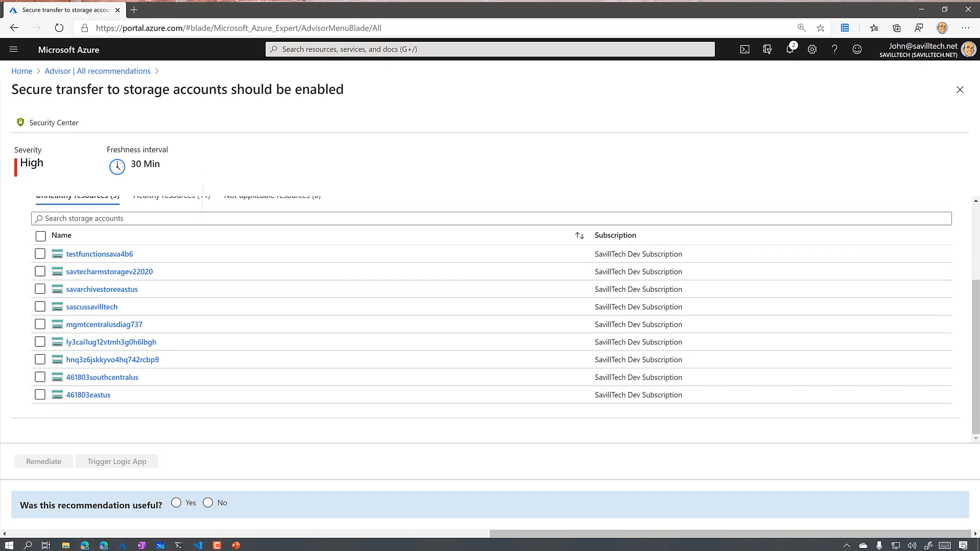
click(40, 235)
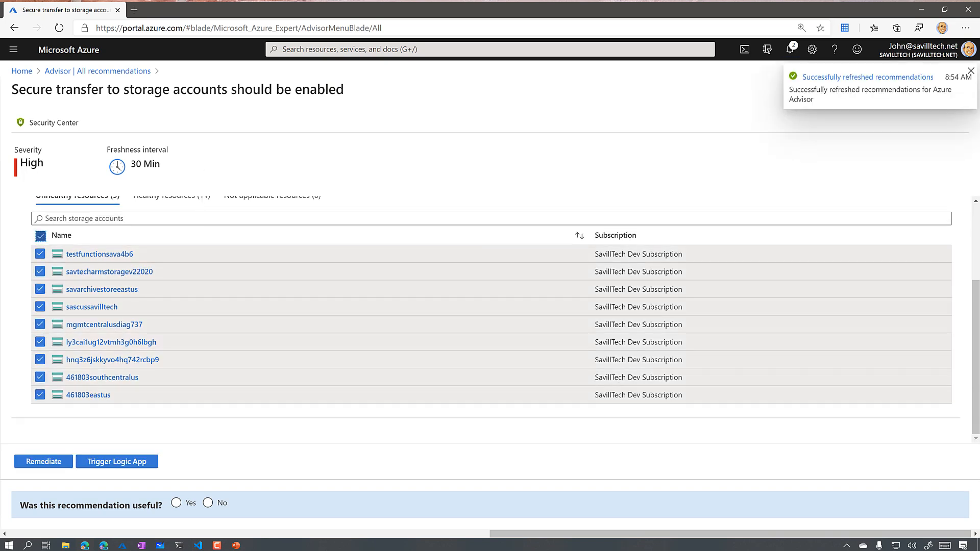